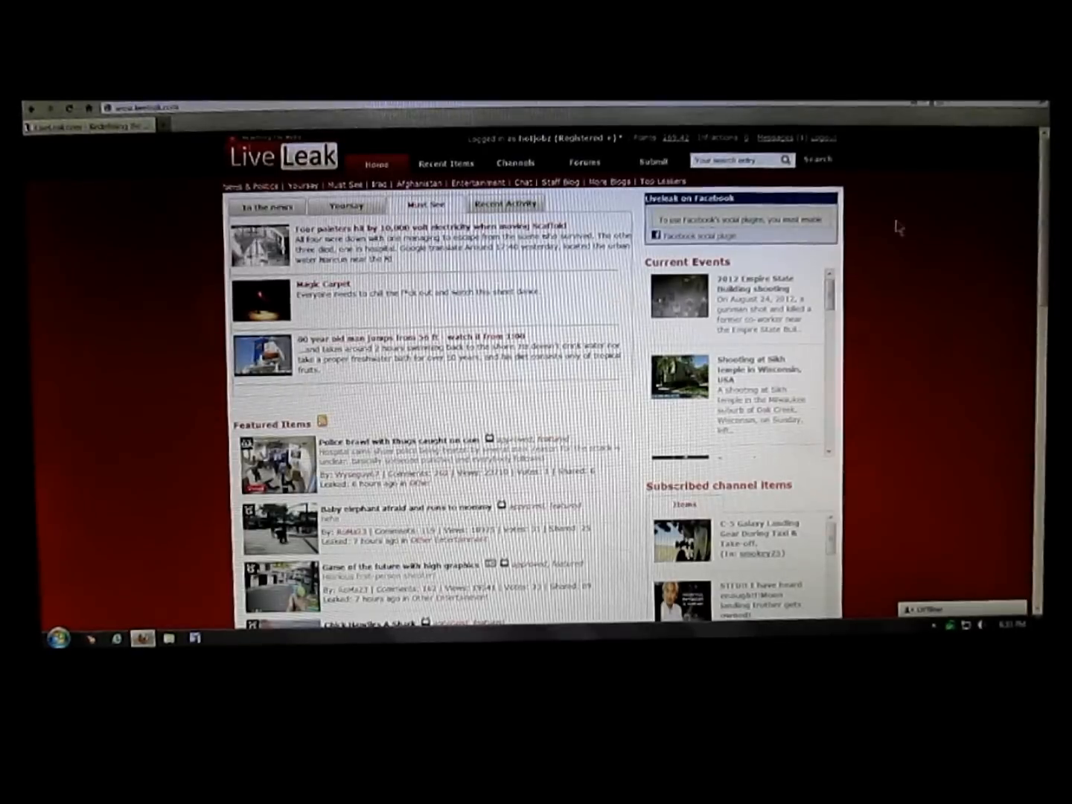
pyautogui.moveTo(871, 199)
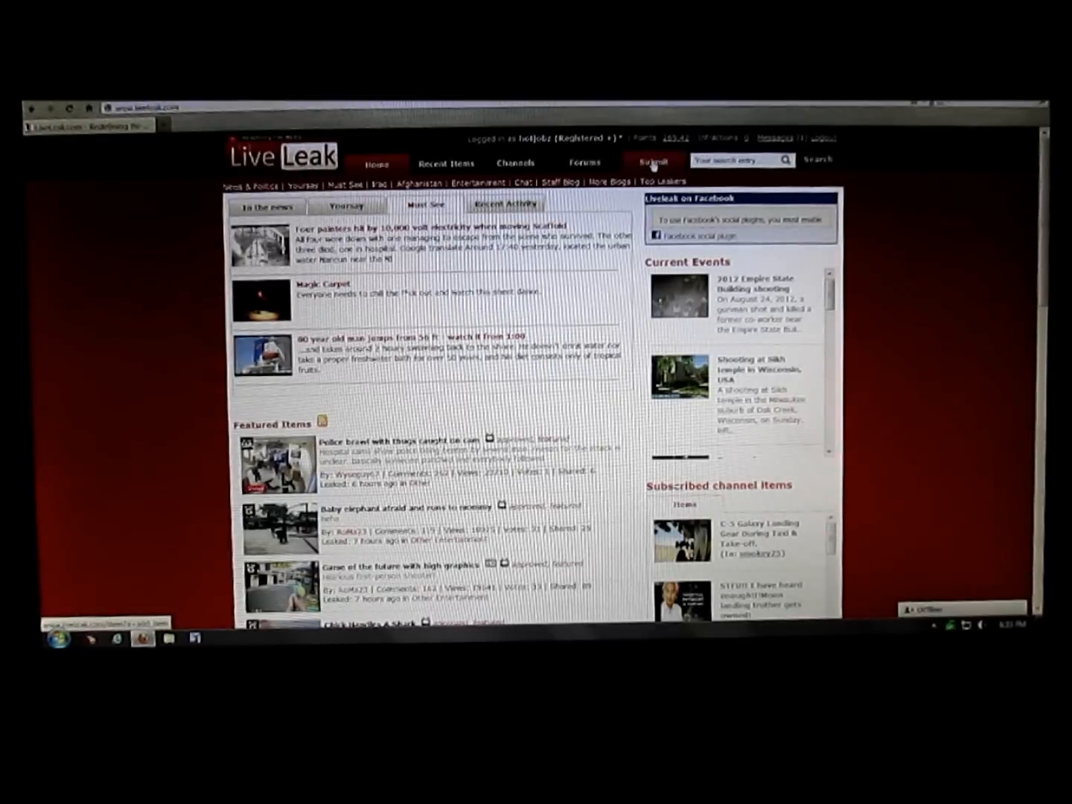
# Open the Add Item submission page from the Submit link.
pyautogui.click(653, 160)
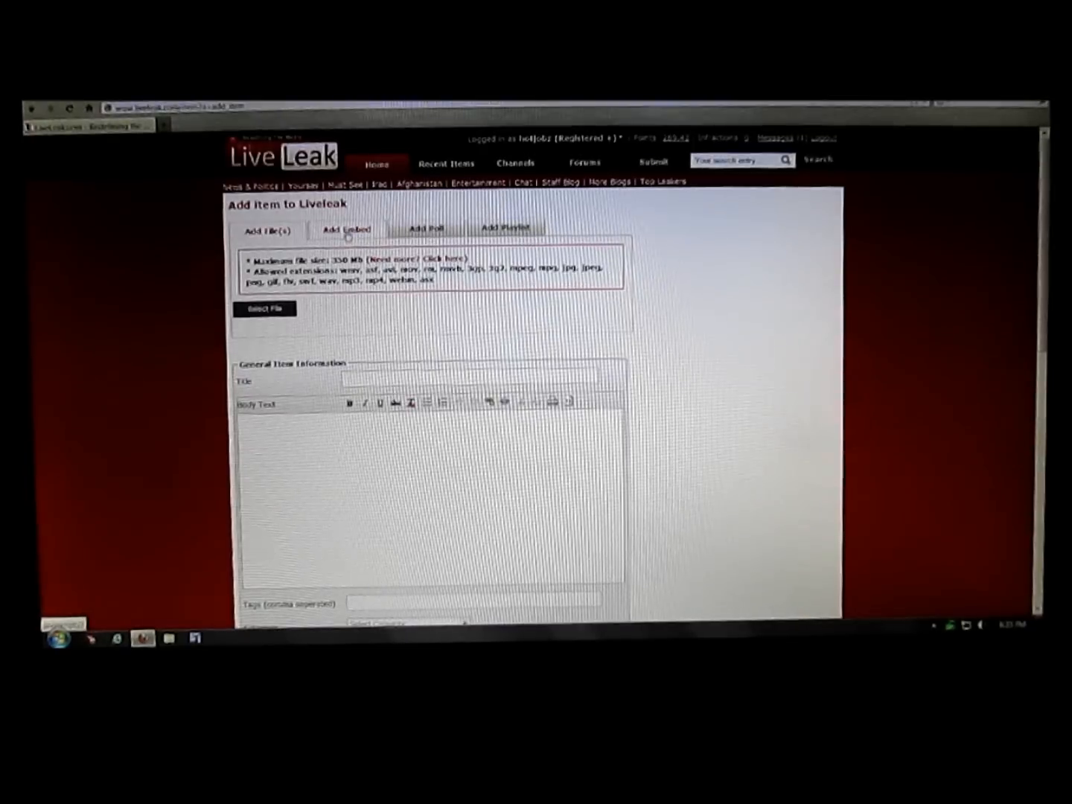
# Switch to Add Embed and enter the embed title 'camera test' from the suggestion.
pyautogui.click(345, 229)
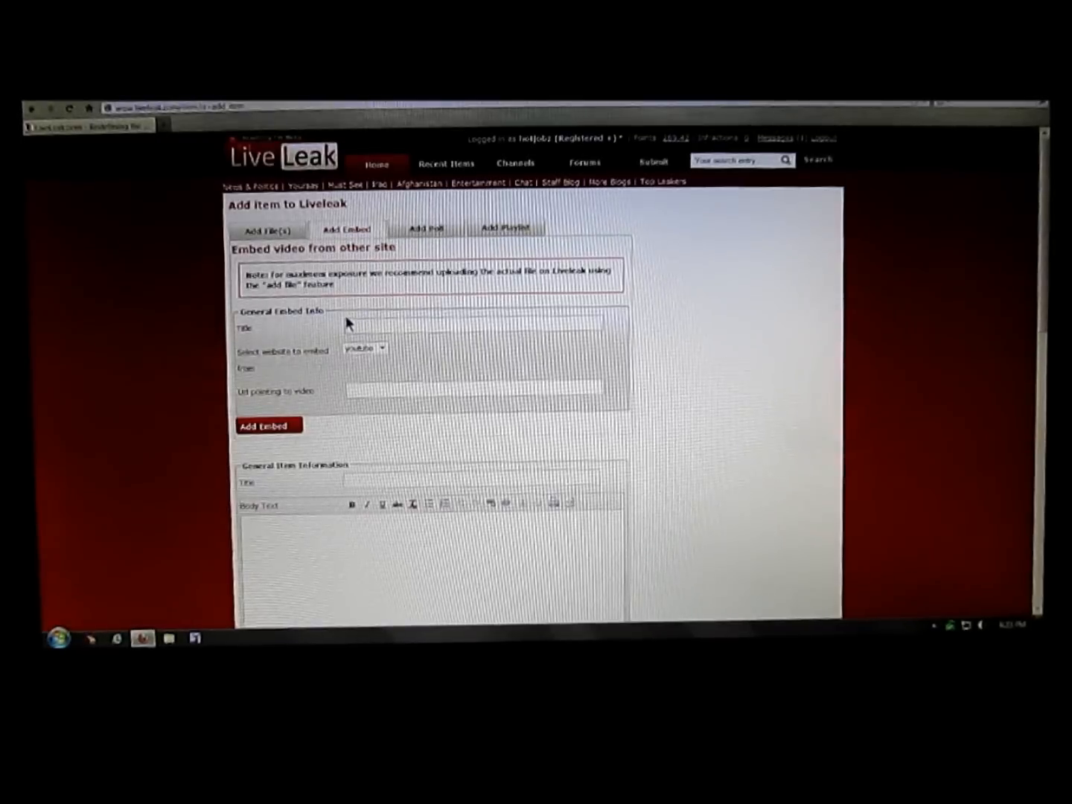
pyautogui.click(361, 326)
pyautogui.write('camera test')
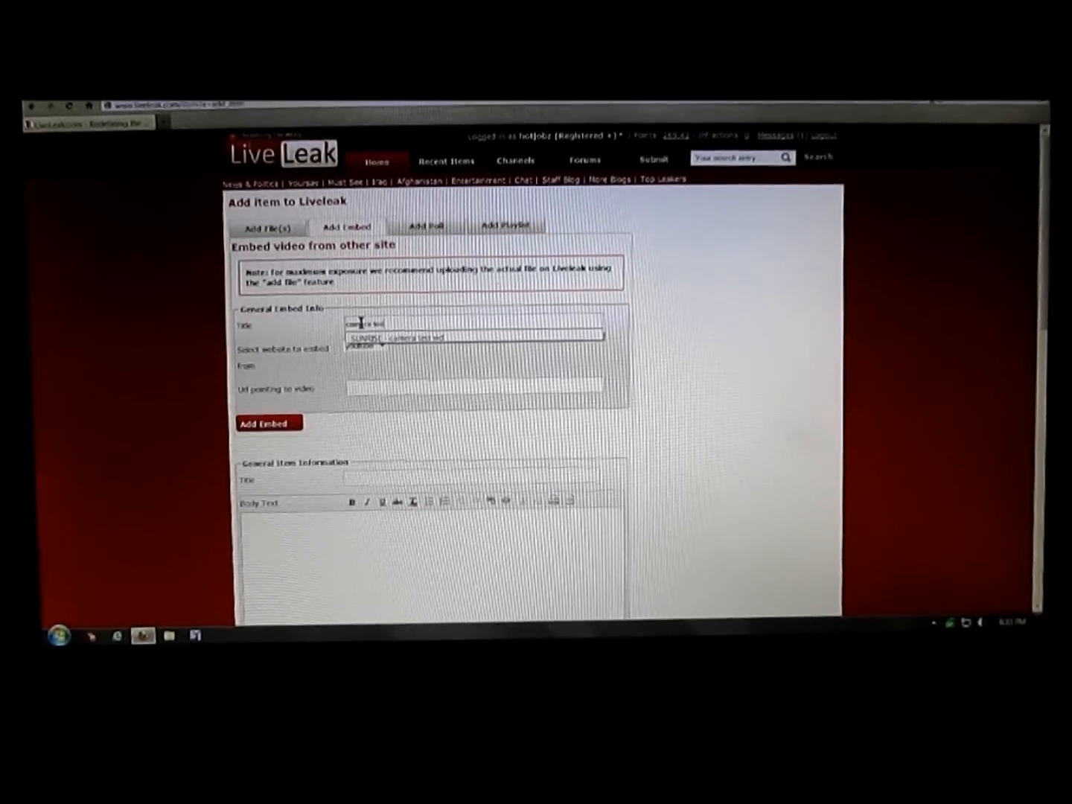
pyautogui.click(472, 337)
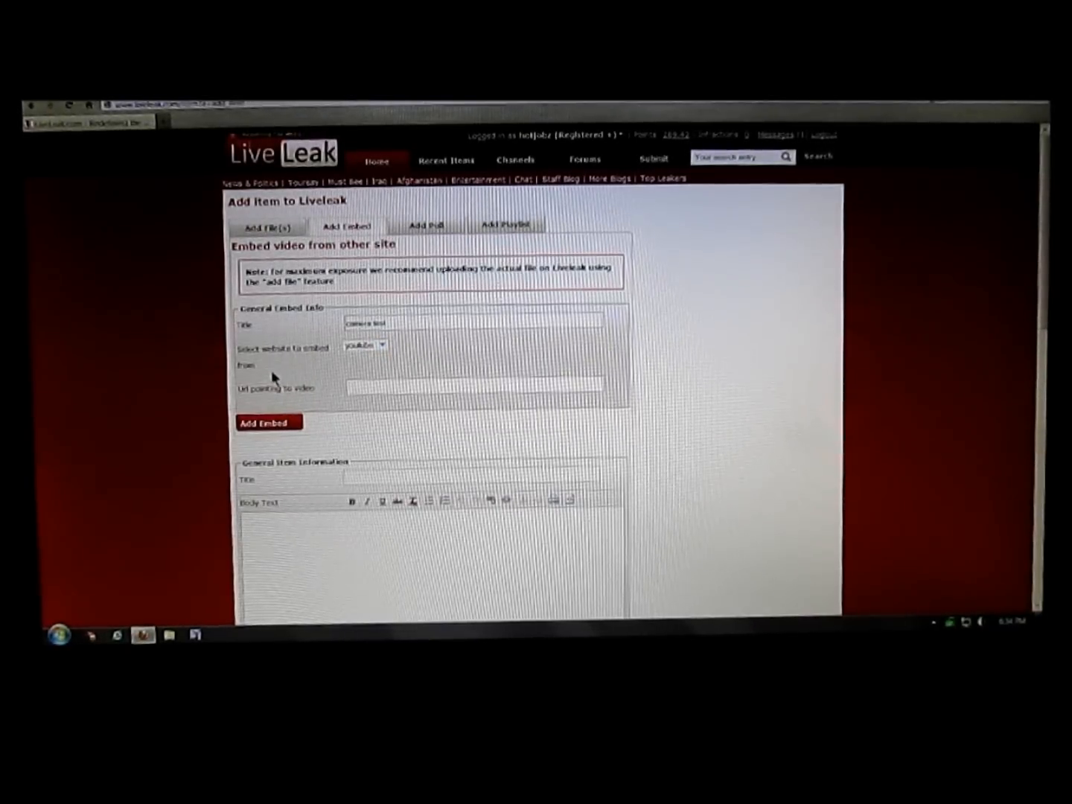
pyautogui.moveTo(249, 394)
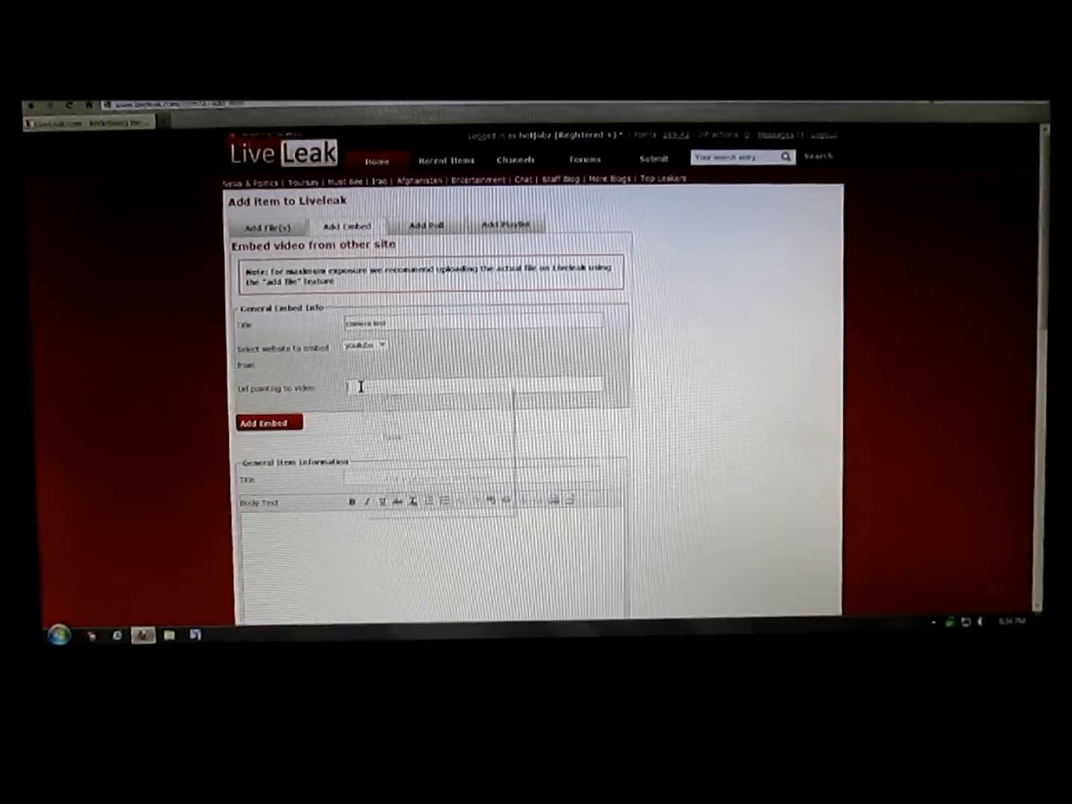
# Paste the copied YouTube link into the 'Url pointing to video' field.
pyautogui.rightClick(361, 387)
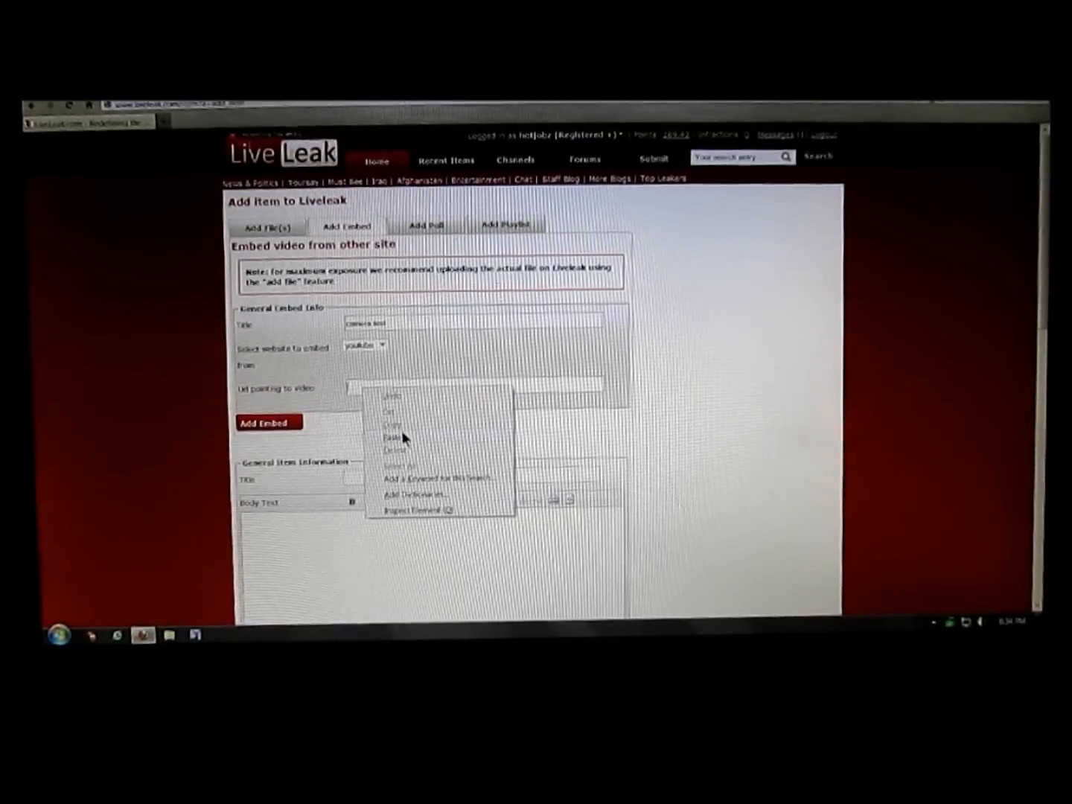
pyautogui.click(393, 433)
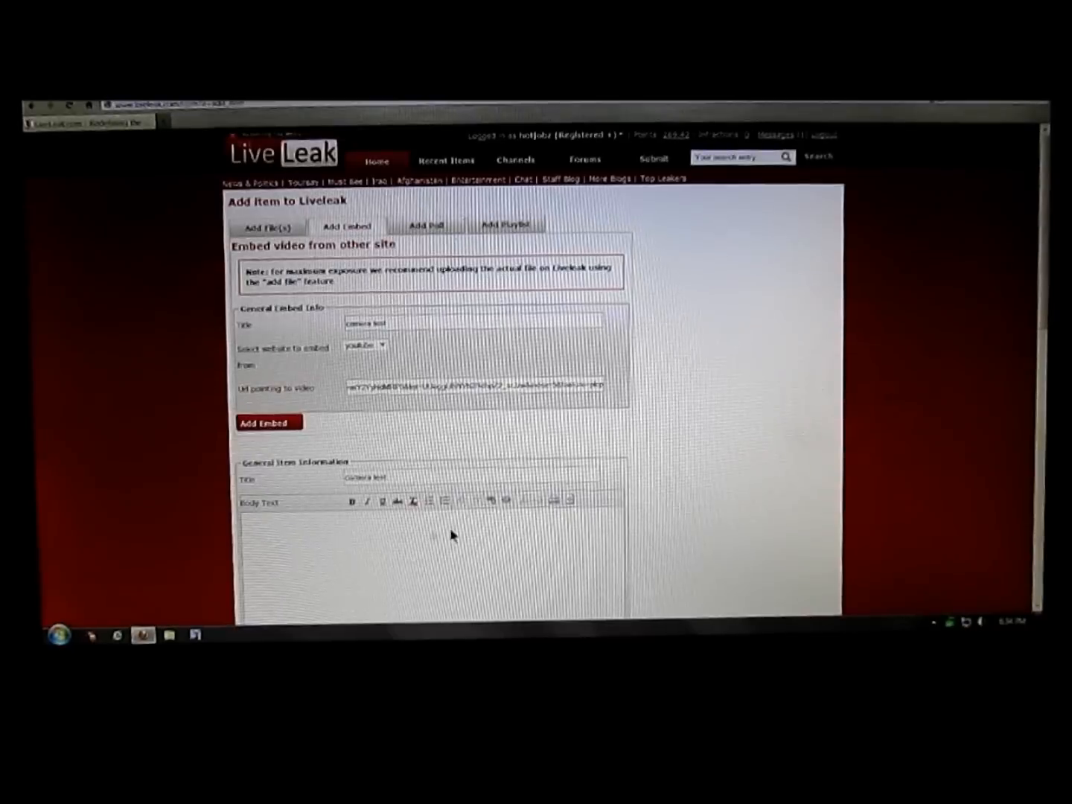
# Add tags camera,test and choose the Other Items from Liveleakers category.
pyautogui.scroll(-3)
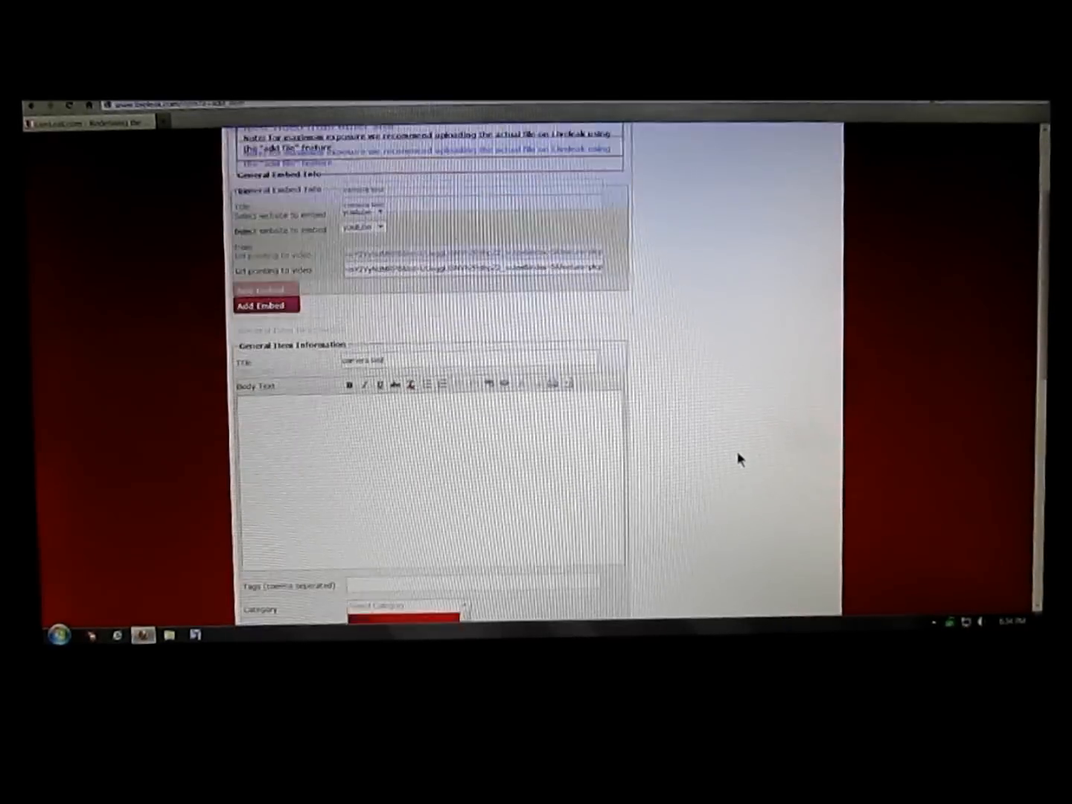
pyautogui.scroll(-3)
pyautogui.write('camera')
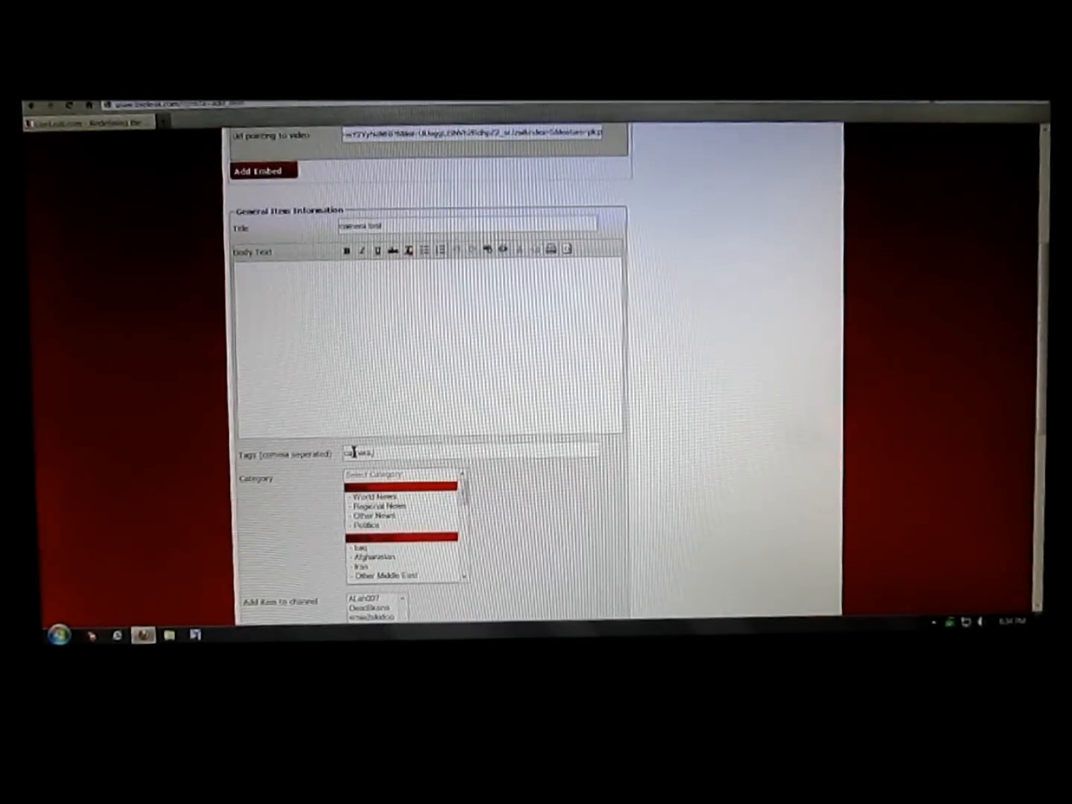
pyautogui.write('test')
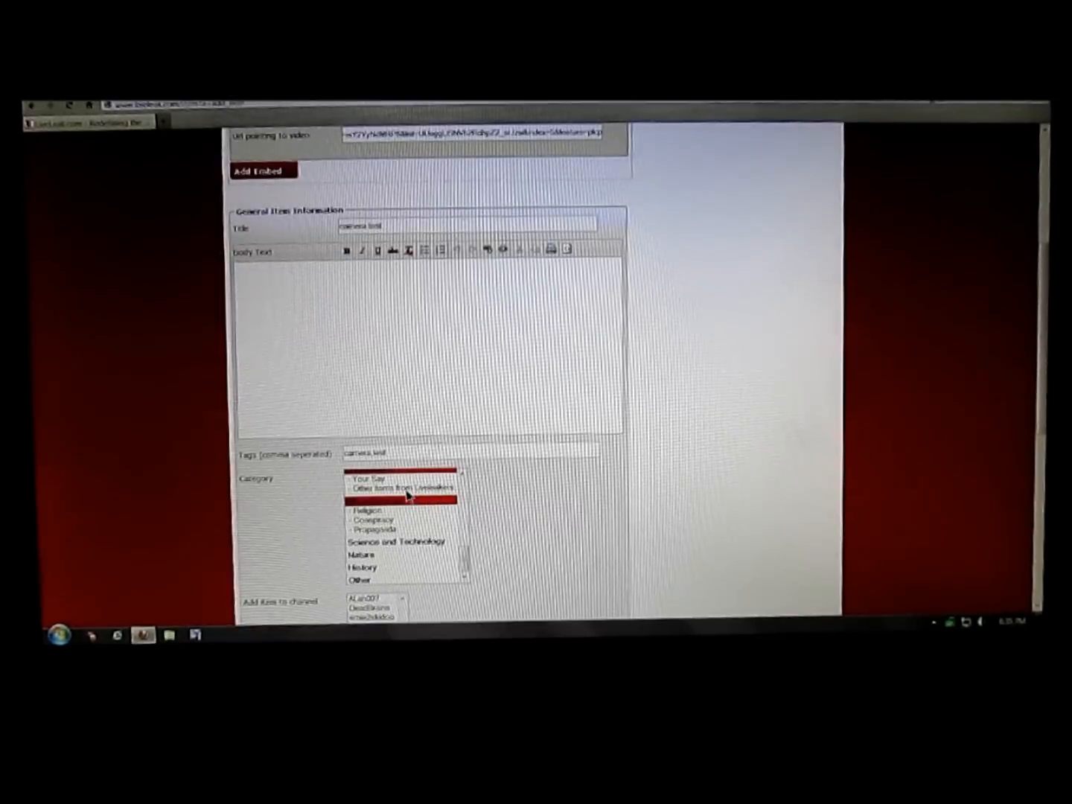
pyautogui.click(402, 487)
pyautogui.write('wisconsin USA')
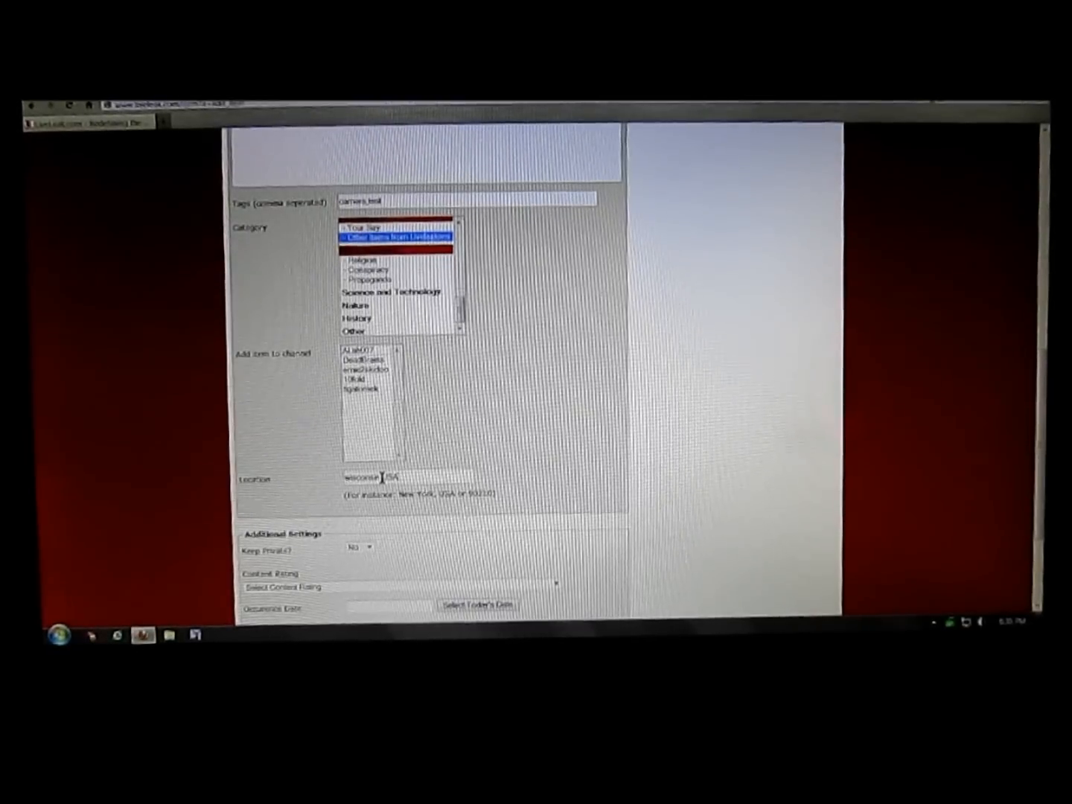
# Set the rating to GA - General Audience and the occurrence date to today.
pyautogui.scroll(-3)
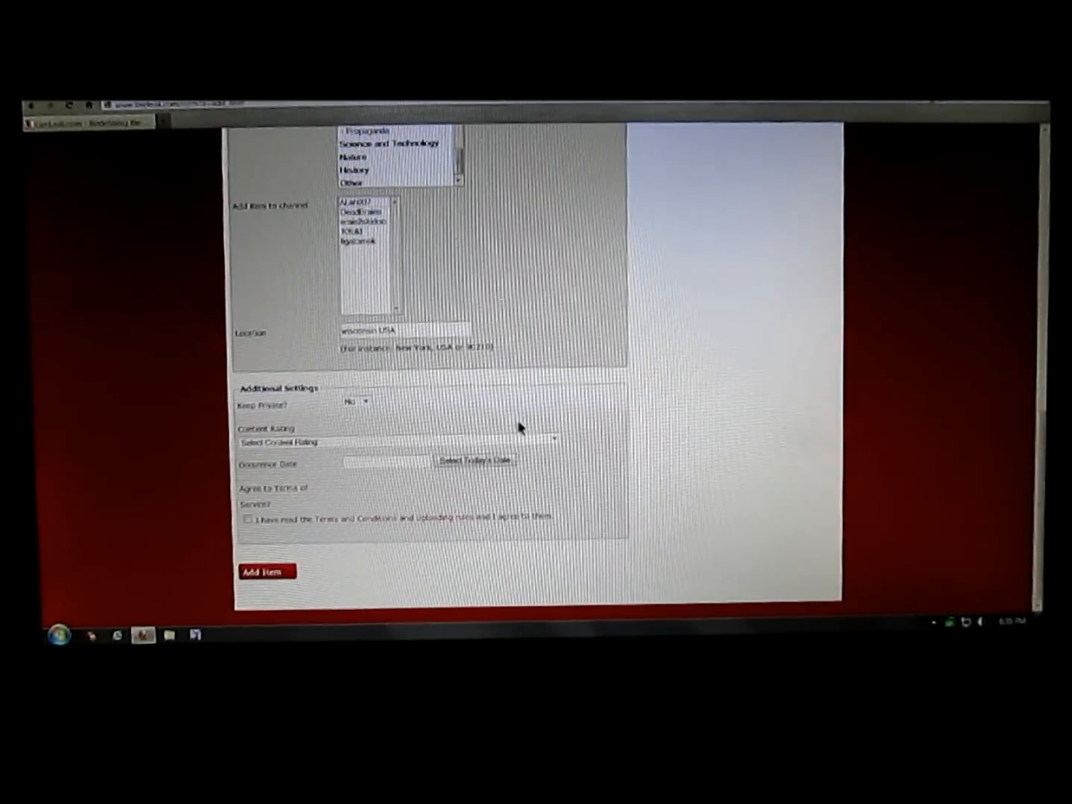
pyautogui.moveTo(554, 442)
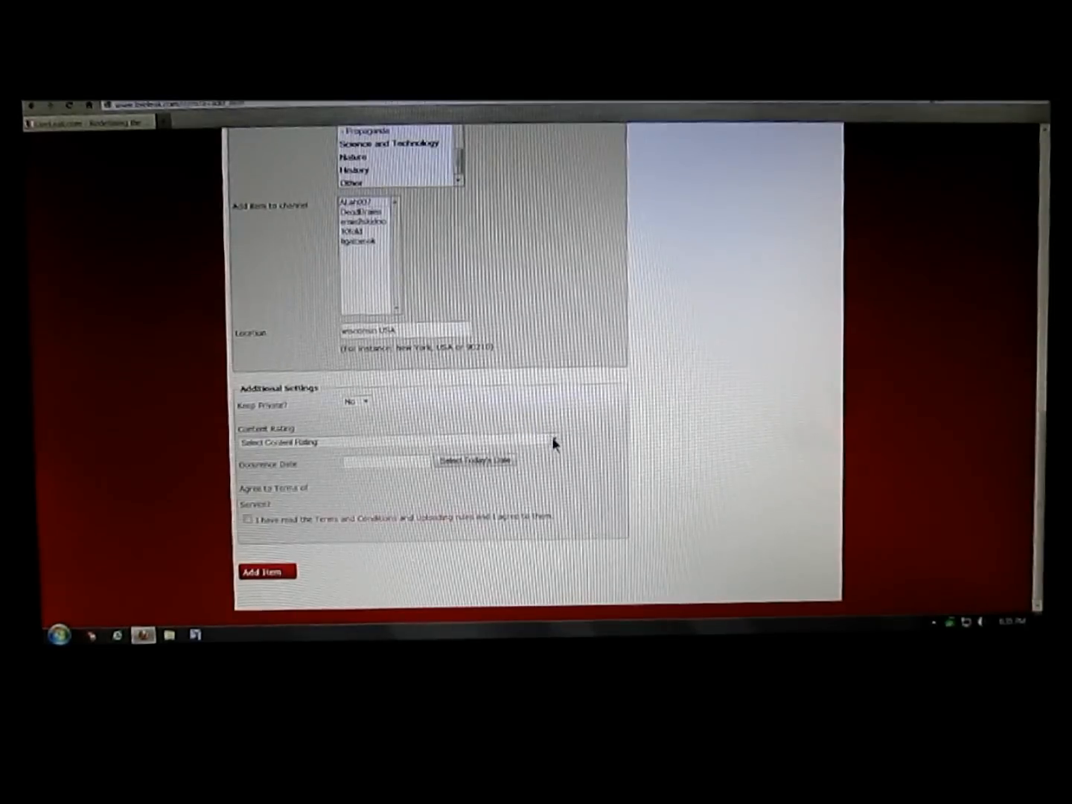
pyautogui.click(394, 441)
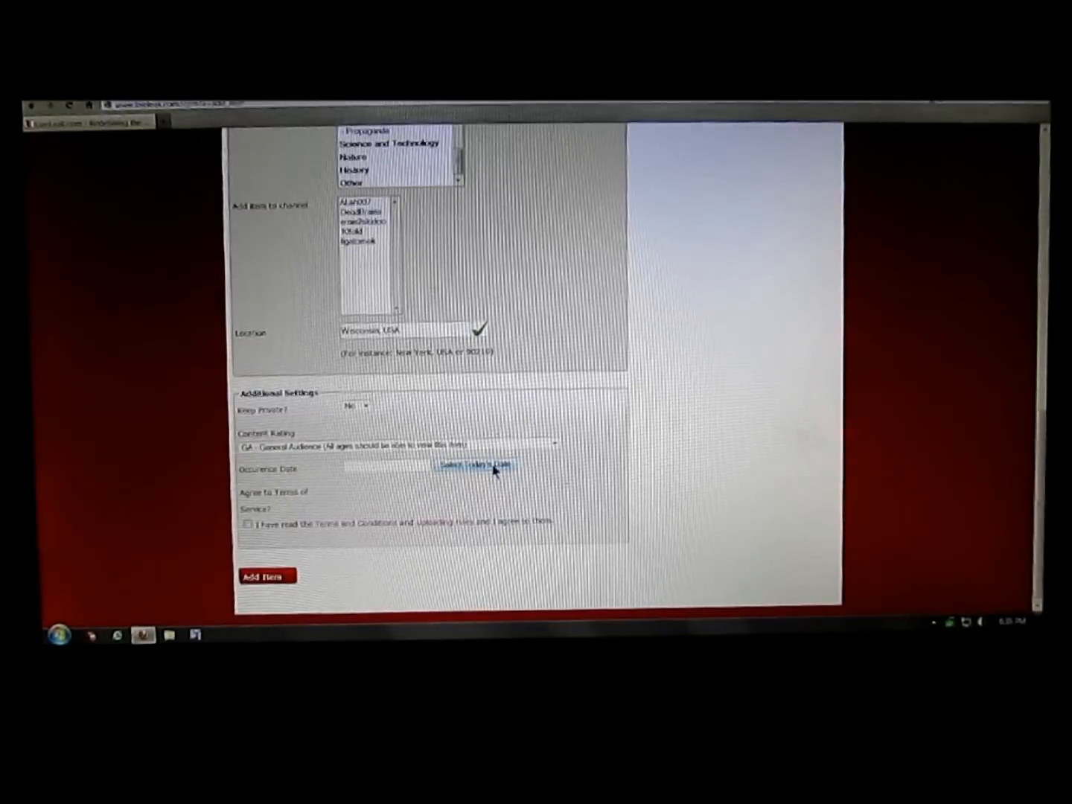
pyautogui.click(481, 467)
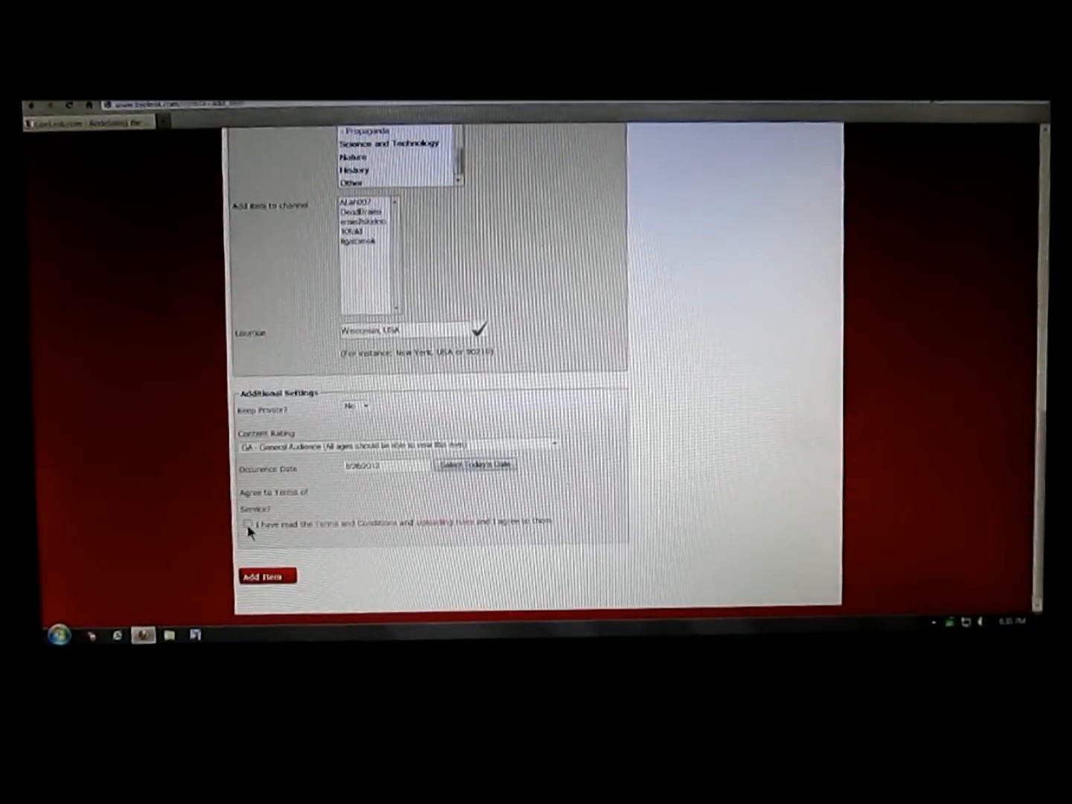
# Tick 'I have read the Terms and Conditions' and return to the top.
pyautogui.click(249, 520)
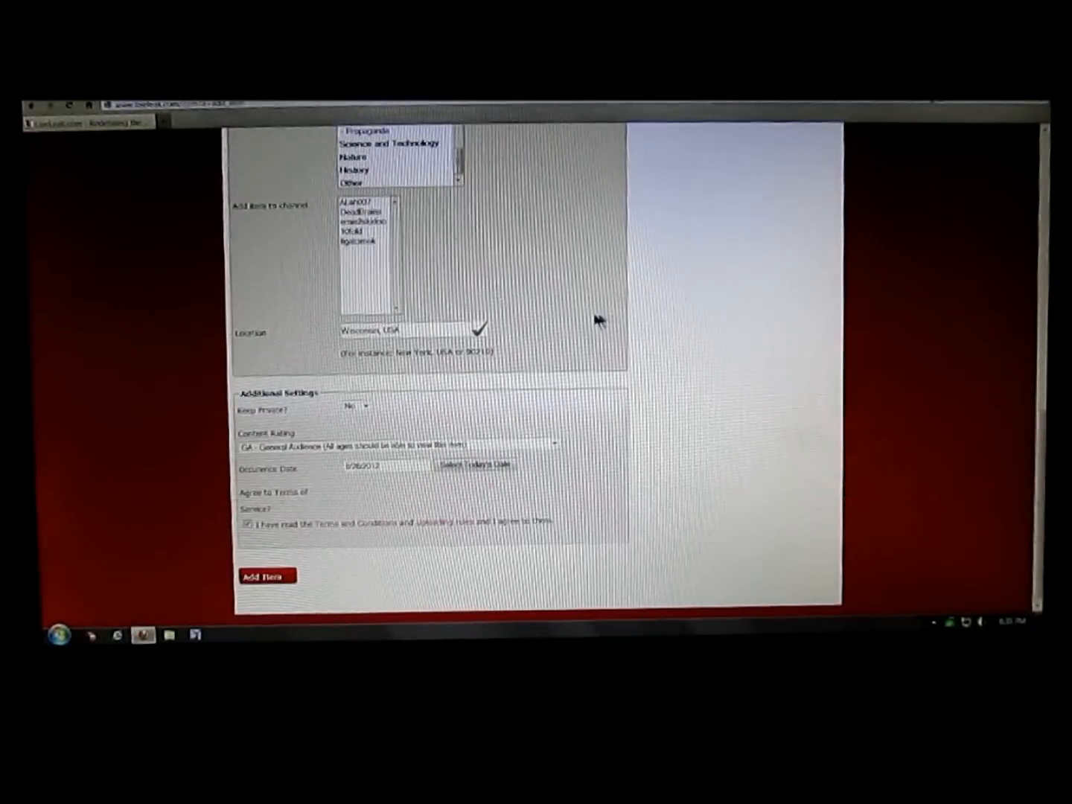
pyautogui.click(340, 163)
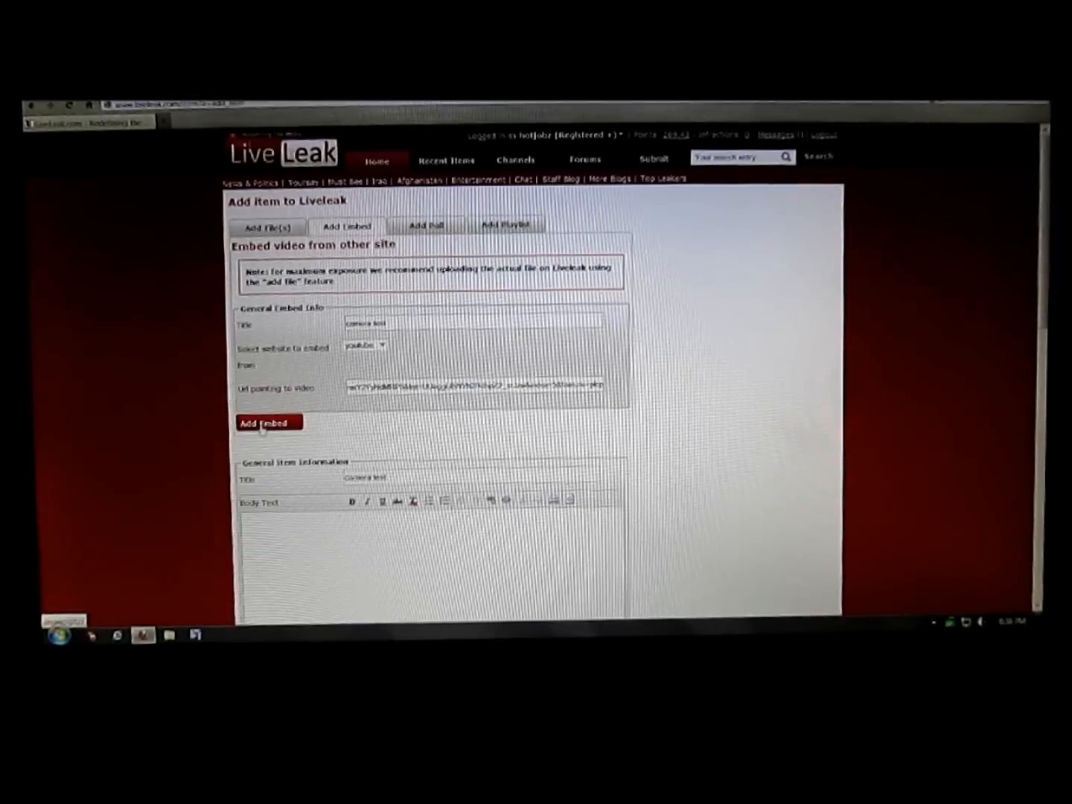
# Attach the camera test YouTube embed and scroll down through the form.
pyautogui.click(268, 422)
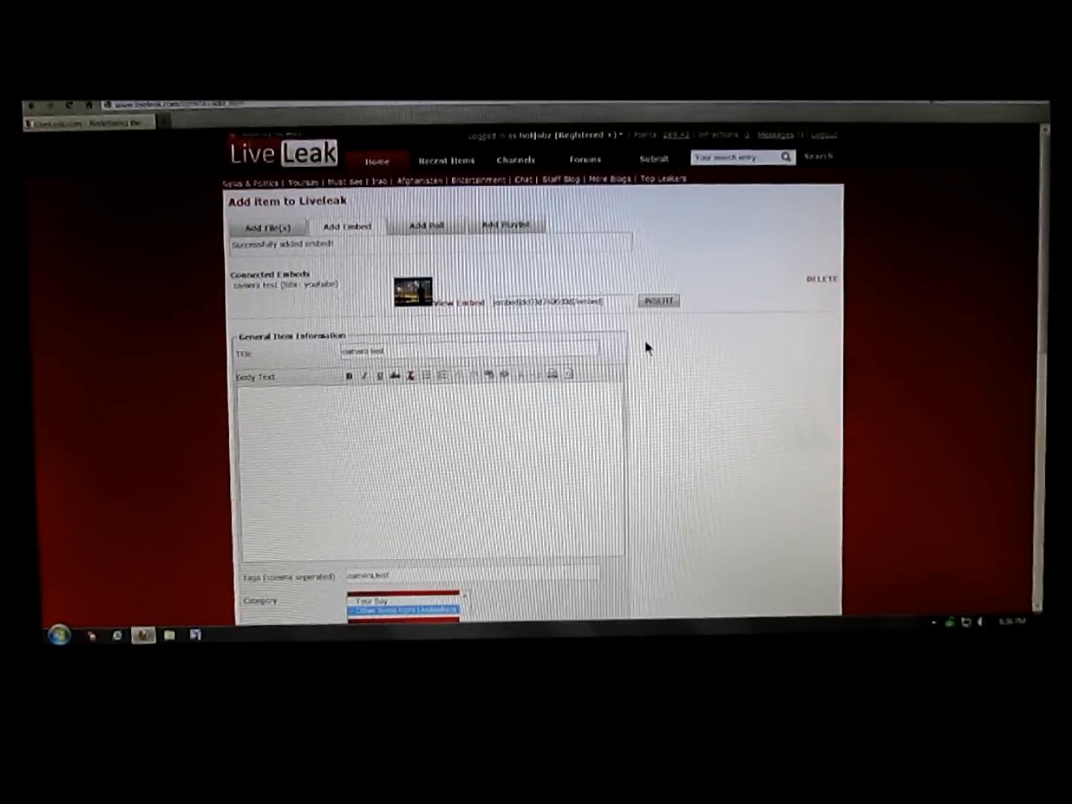
pyautogui.scroll(-3)
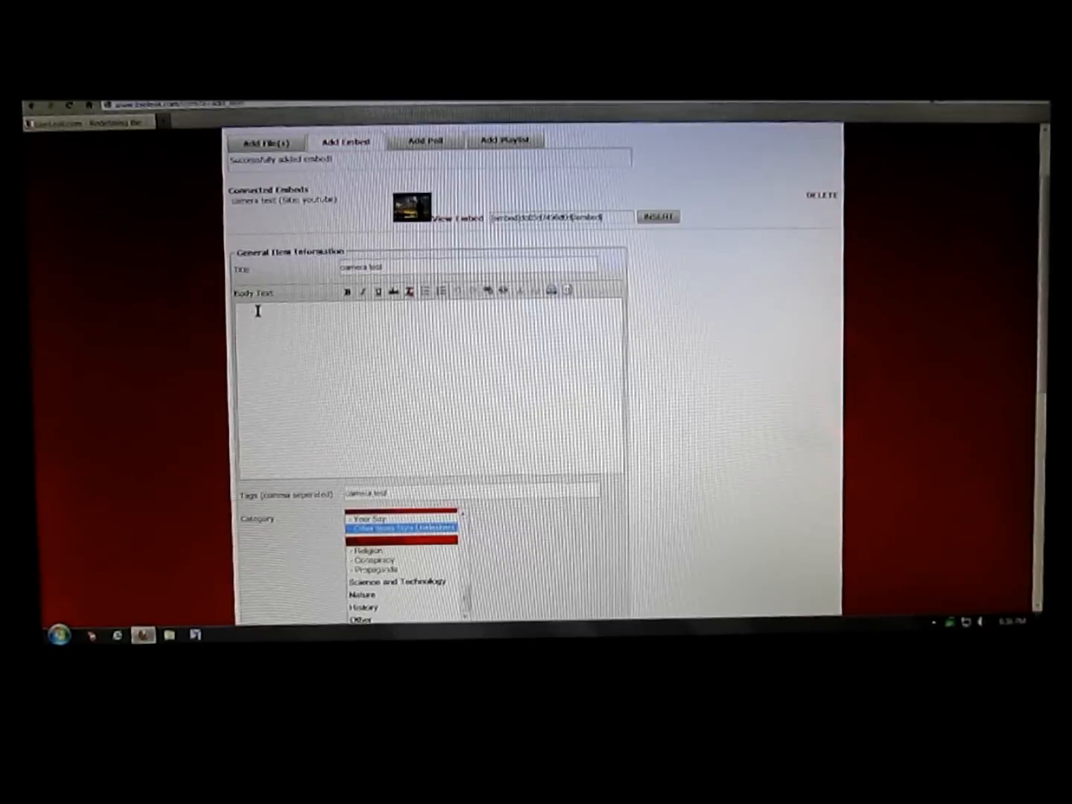
pyautogui.scroll(-3)
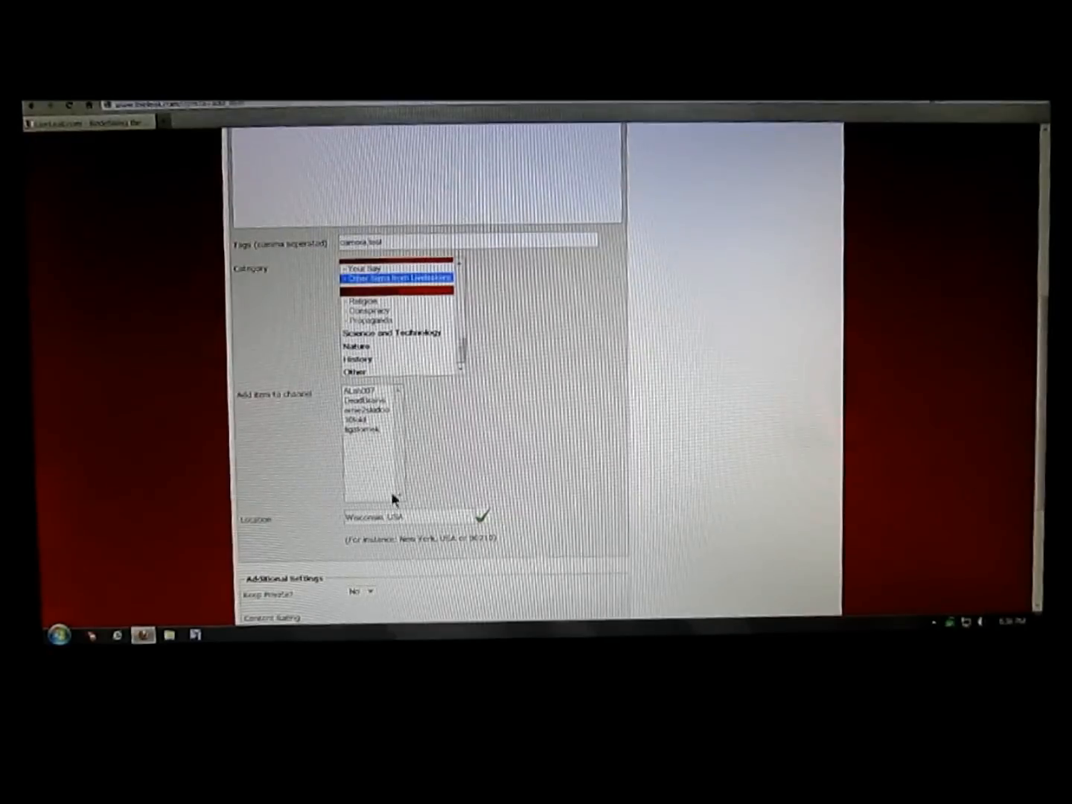
# Re-tick the Terms and Conditions checkbox above the Add Item button.
pyautogui.scroll(-3)
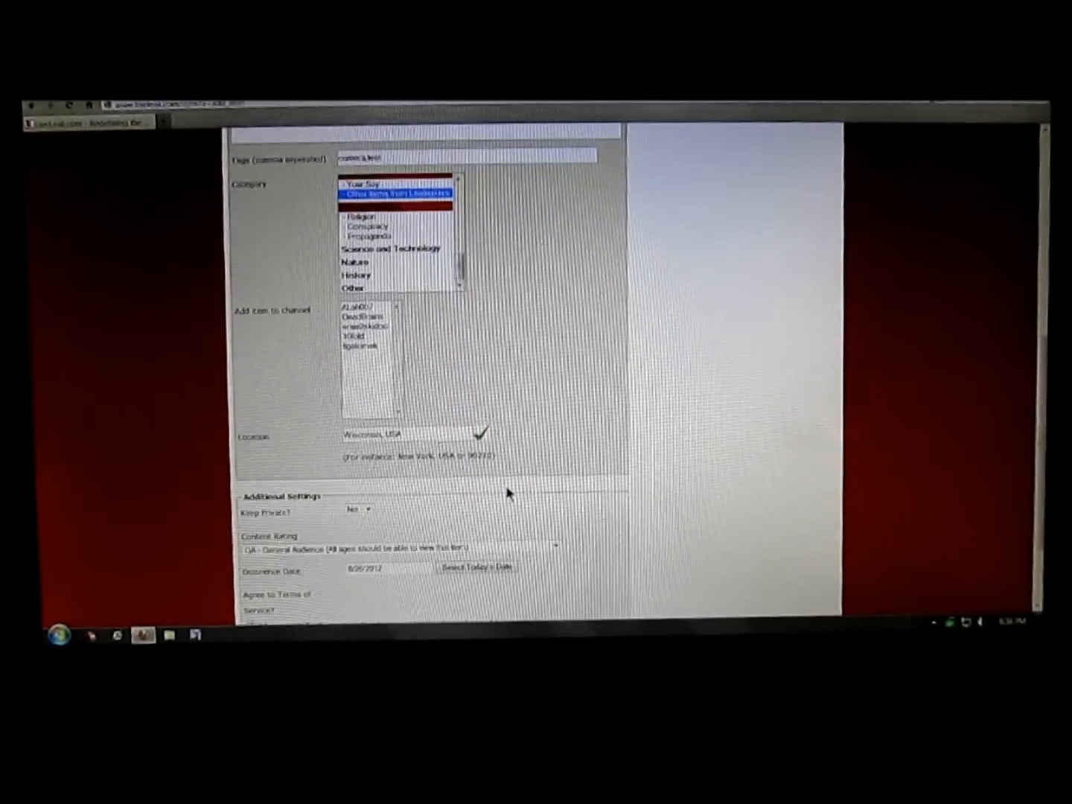
pyautogui.scroll(-3)
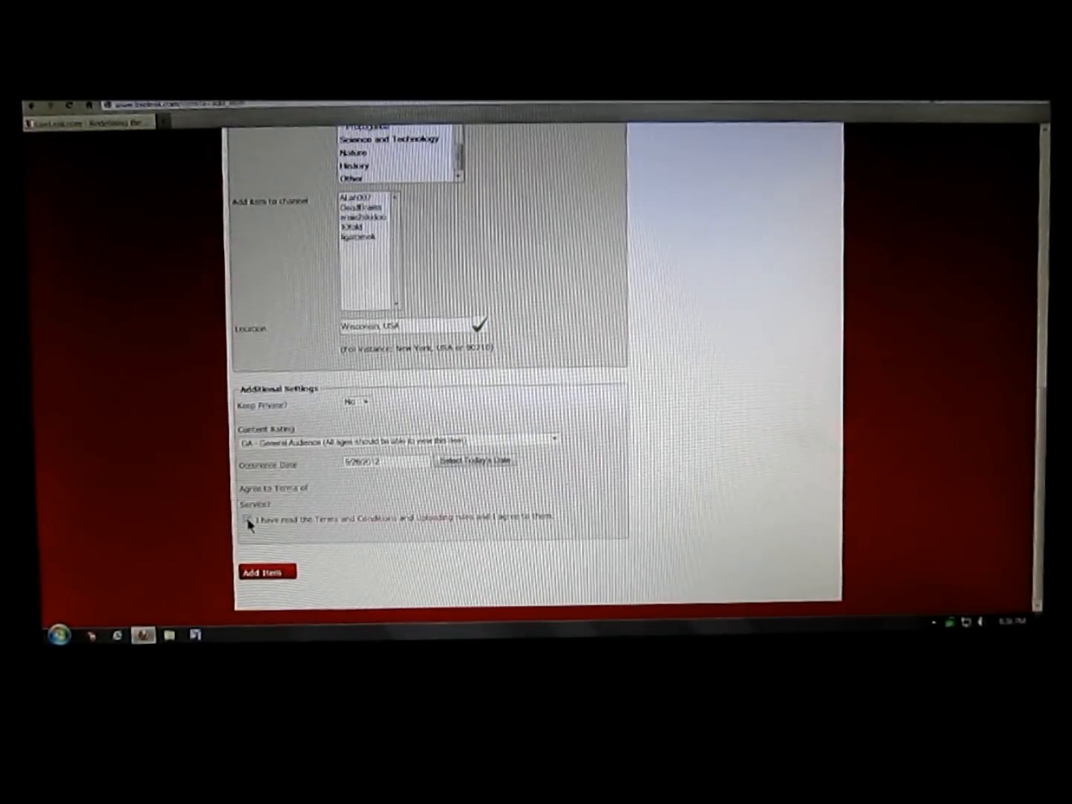
pyautogui.click(248, 518)
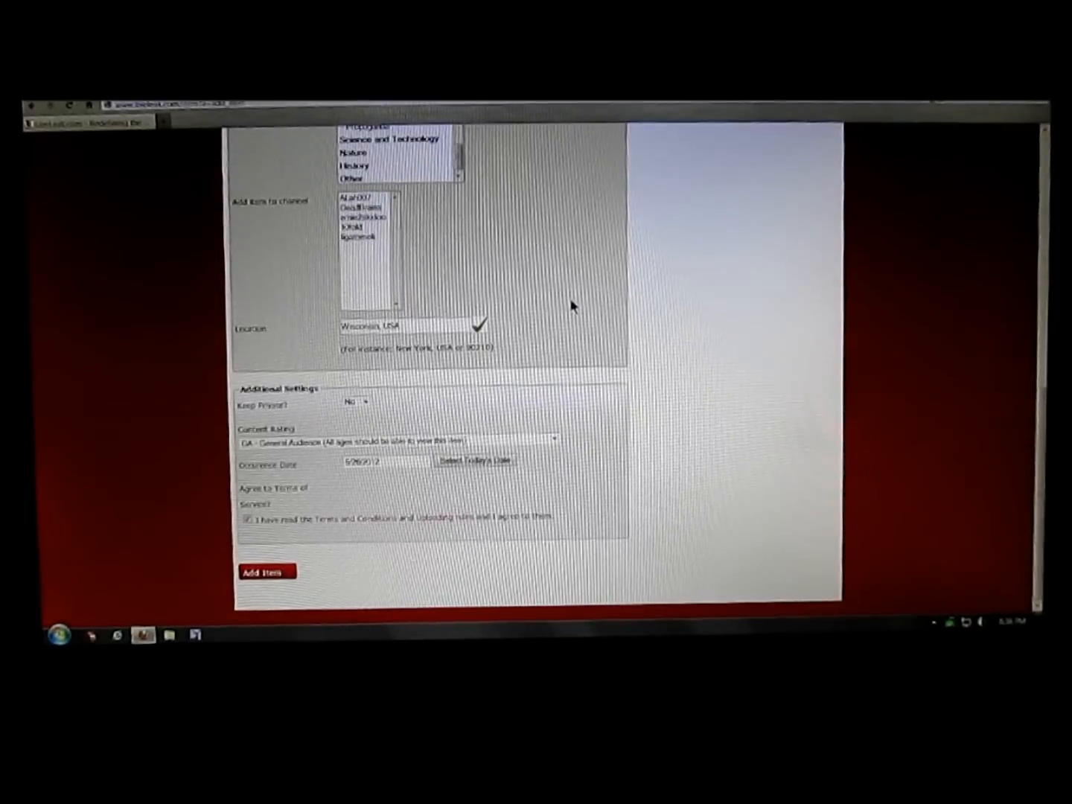
pyautogui.moveTo(706, 374)
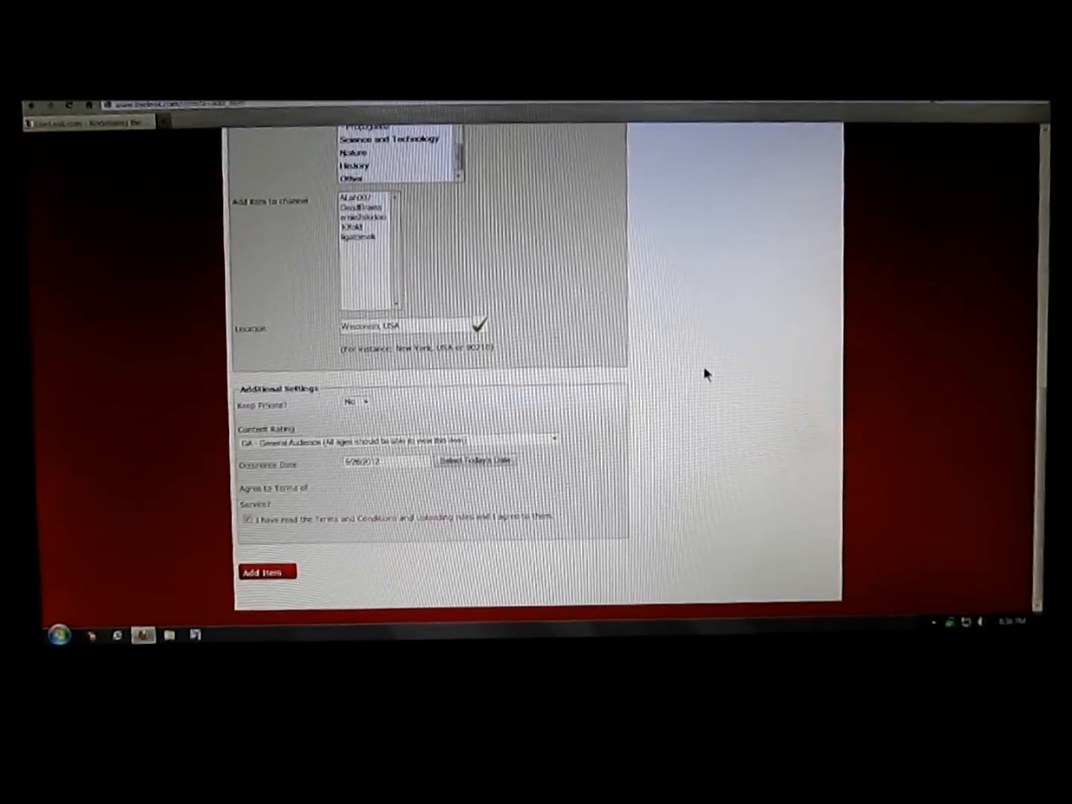